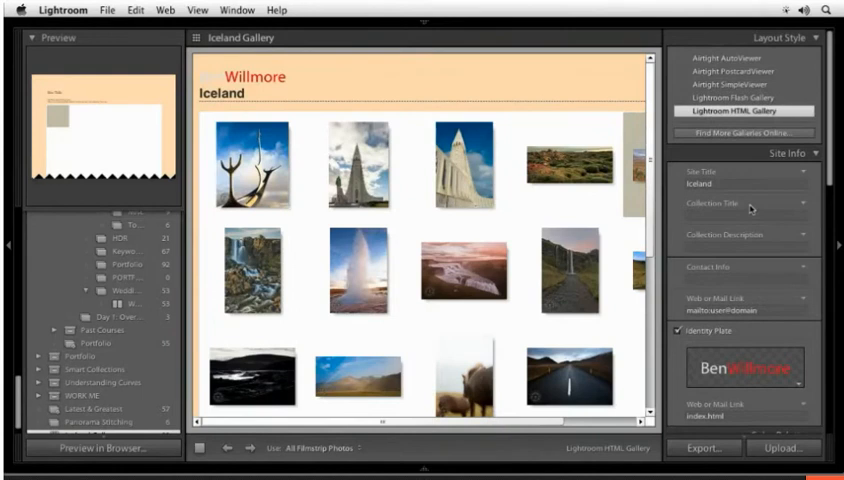
mouse_move(744, 204)
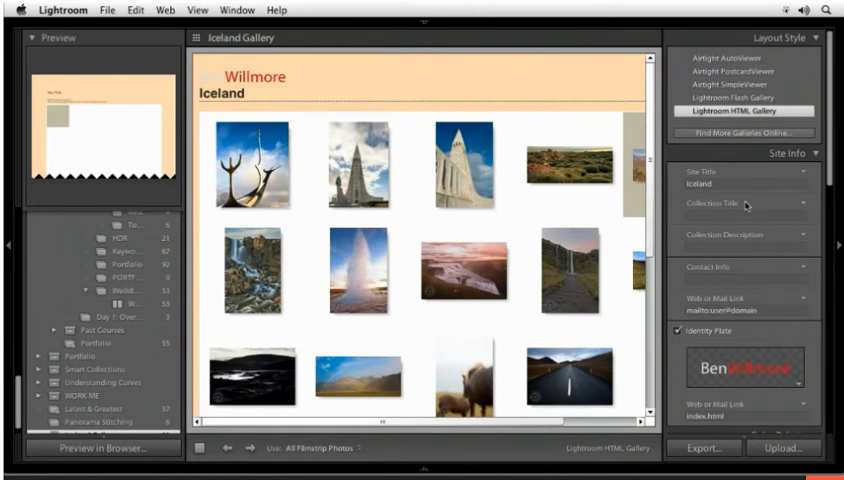
mouse_move(760, 156)
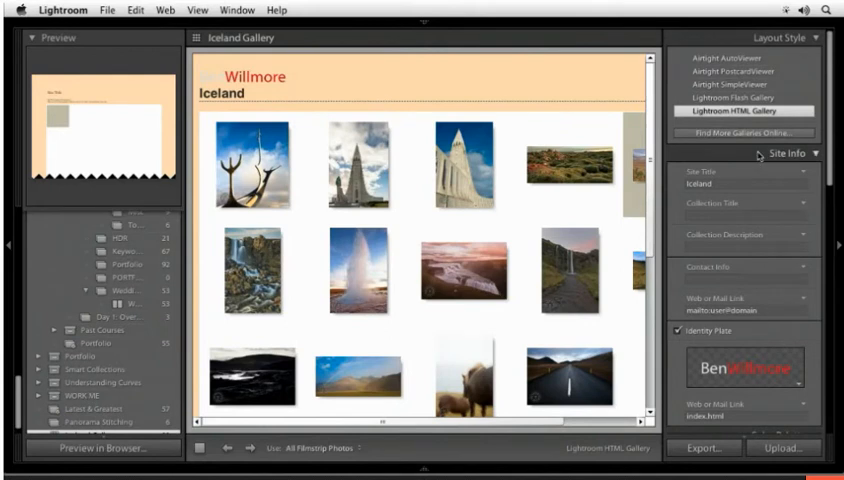